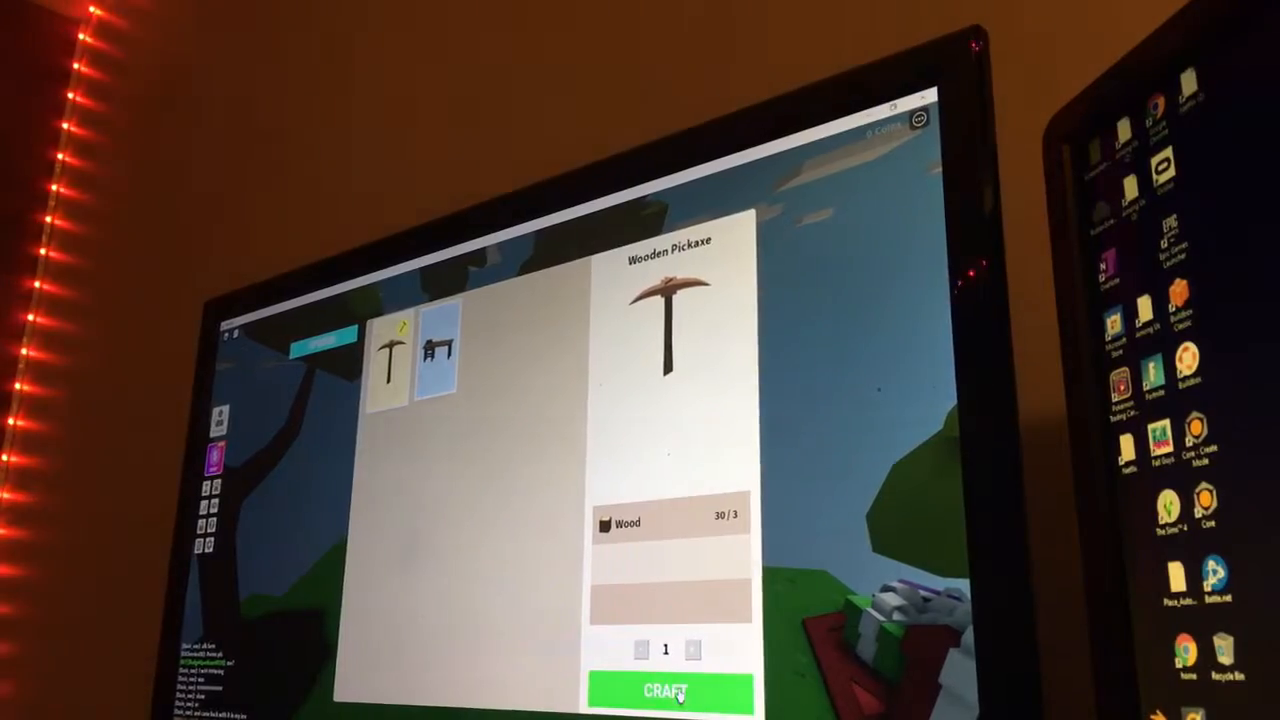
Craft one wooden pickaxe at the workbench, spending 3 wood (30 to 27).
left_click(665, 691)
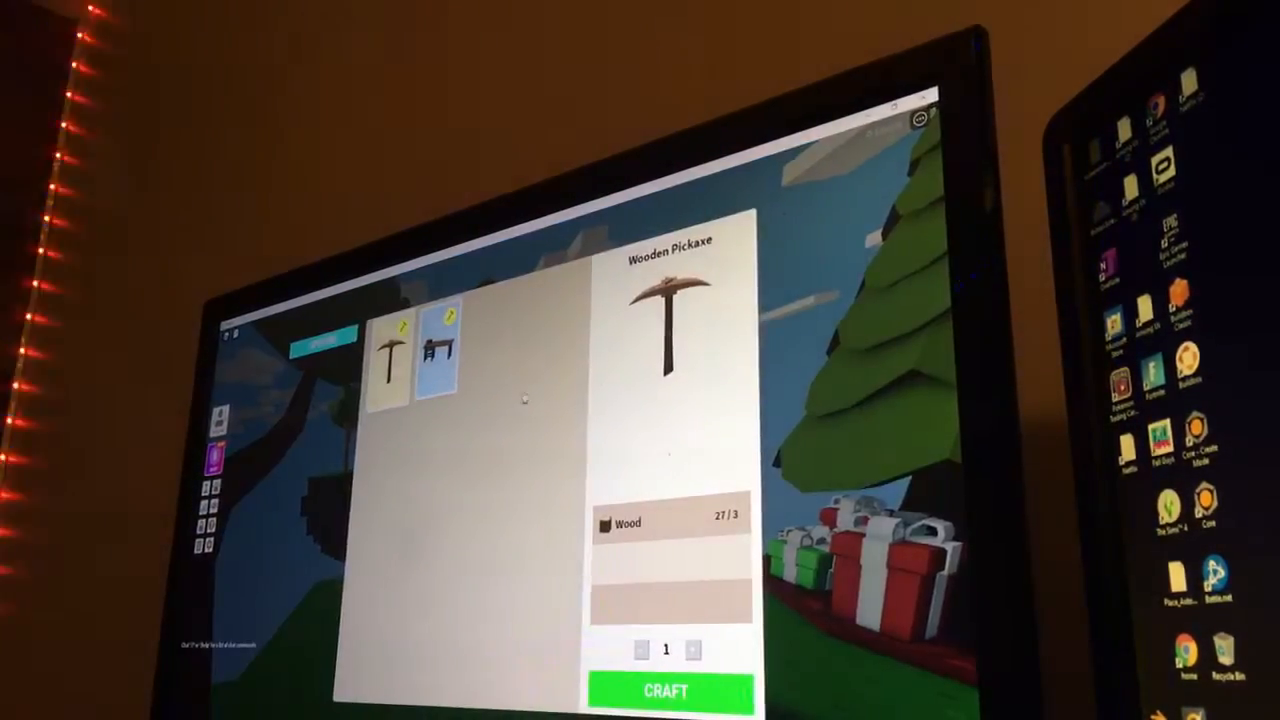
Close the workbench crafting menu to return to the island beside the Tier 1 workbench.
left_click(437, 350)
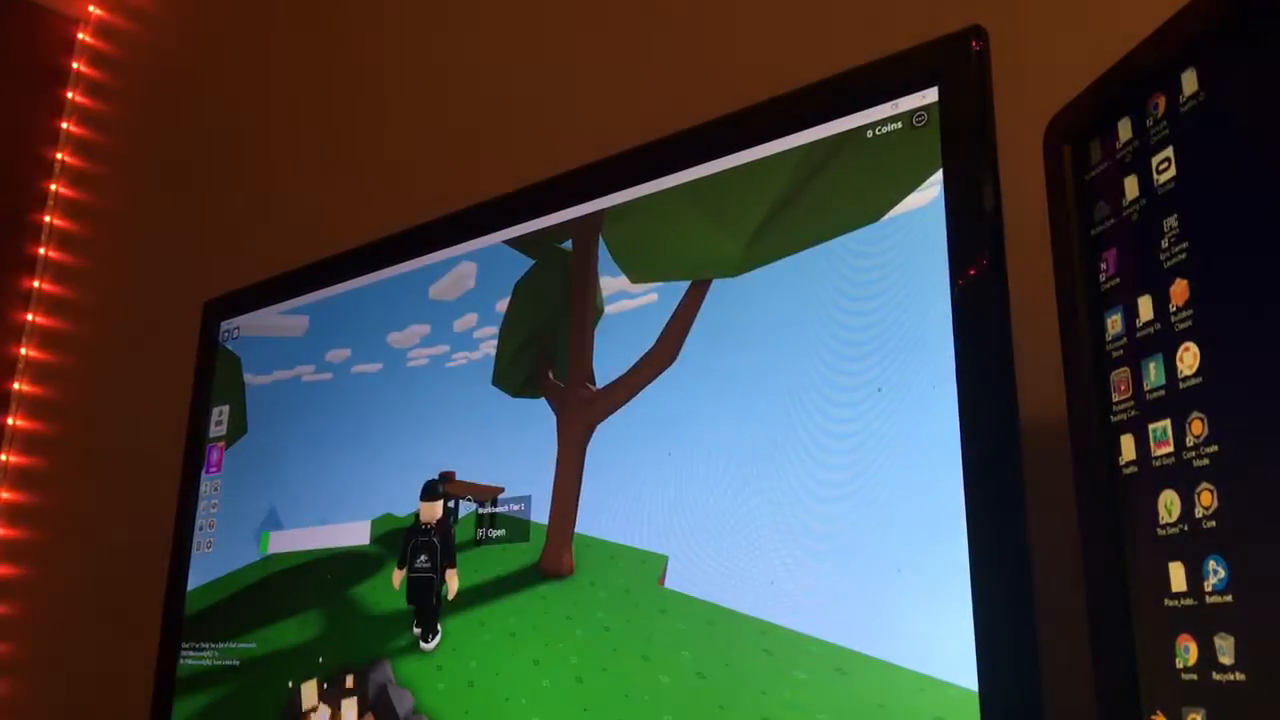
key("f")
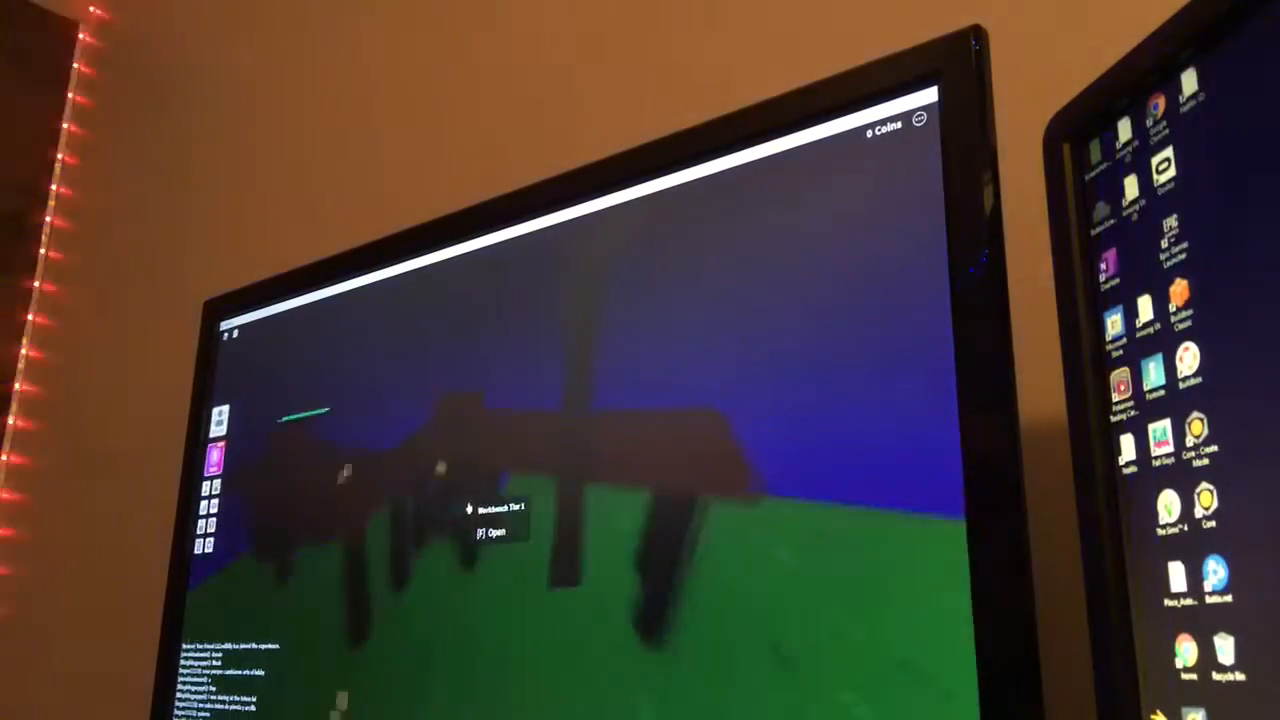
Reopen the Tier 1 workbench crafting menu with F, showing unlocked recipes and 10 wood.
key("f")
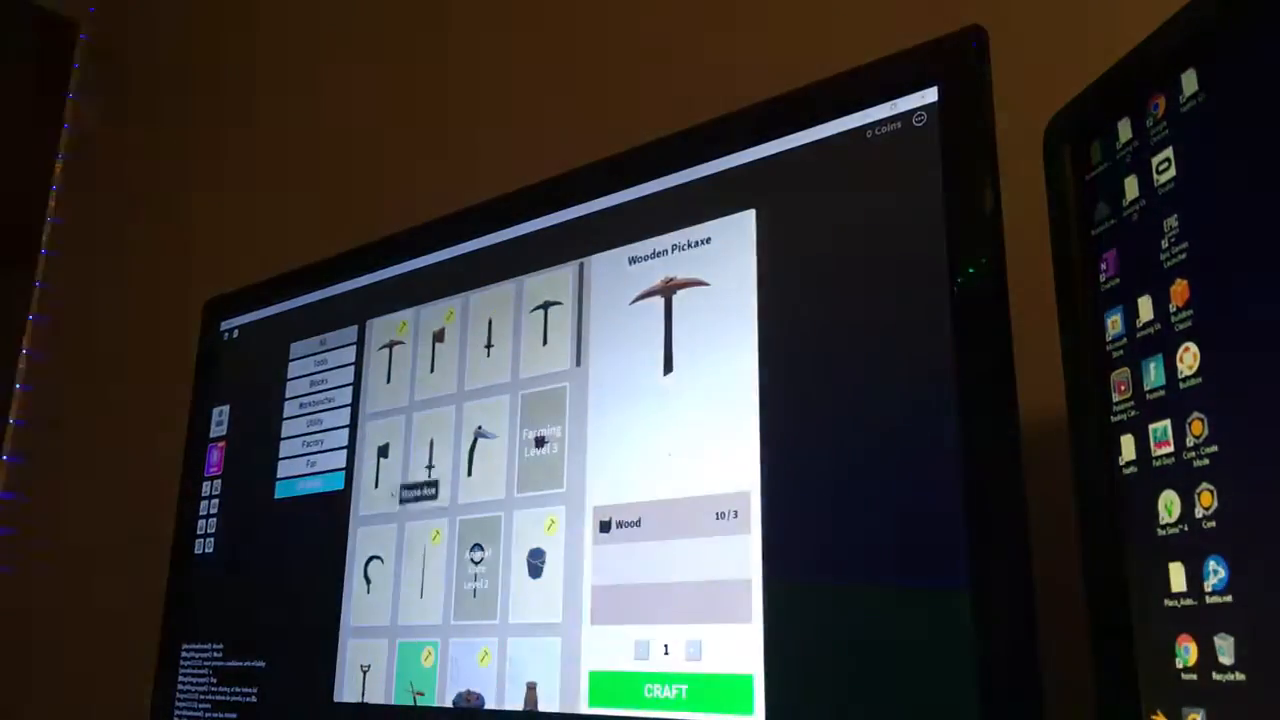